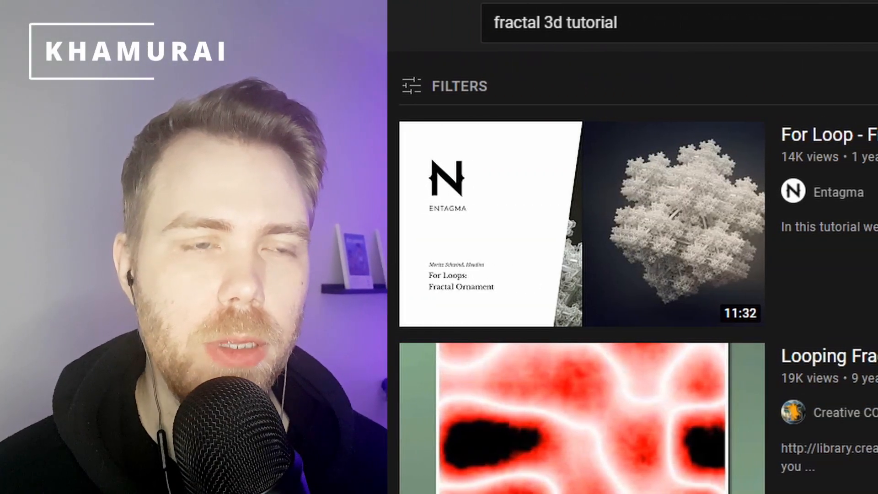
mouse_move(717, 264)
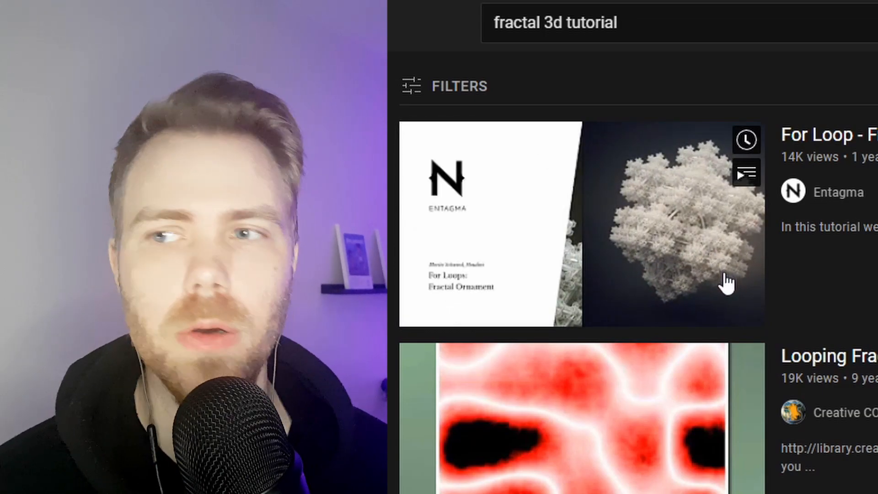
Step: Open SideFX's Houdini page and browse the Buy page with Core, FX and Engine prices
left_click(672, 224)
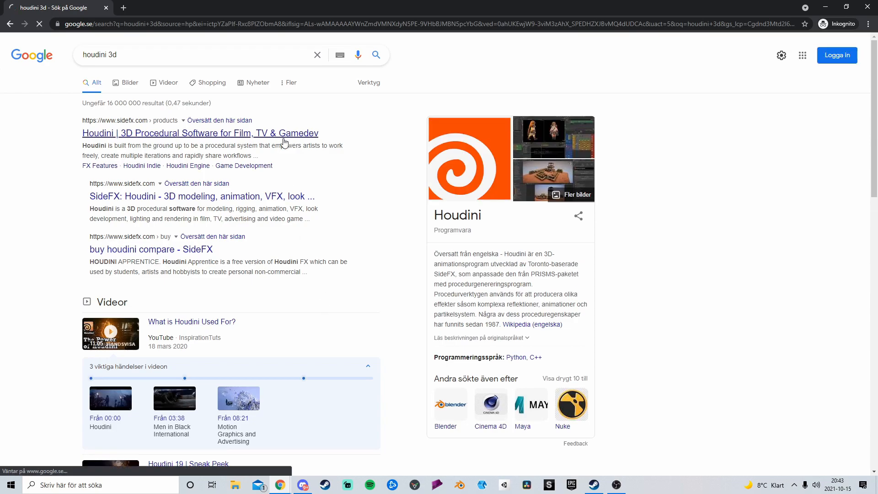
left_click(200, 133)
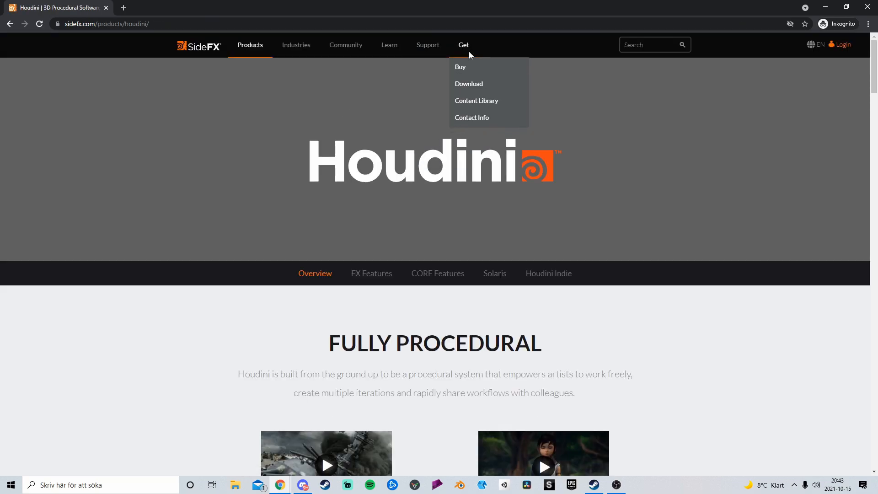
left_click(460, 66)
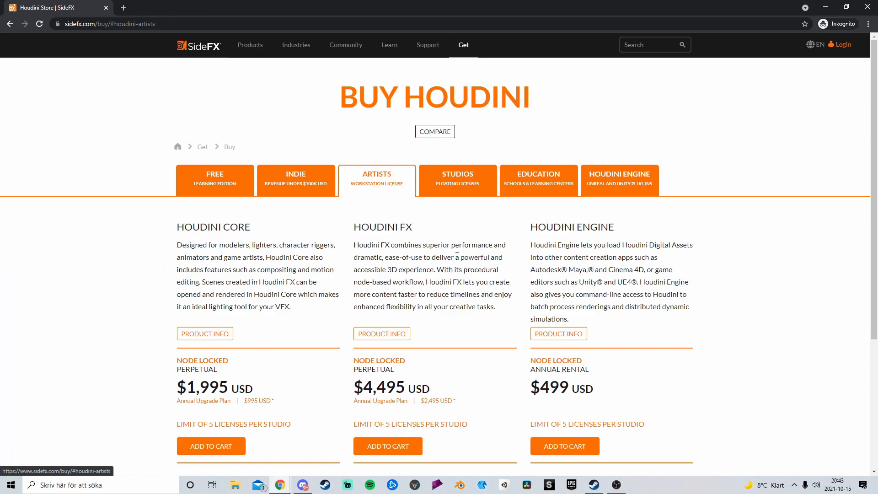
scroll("down", 3)
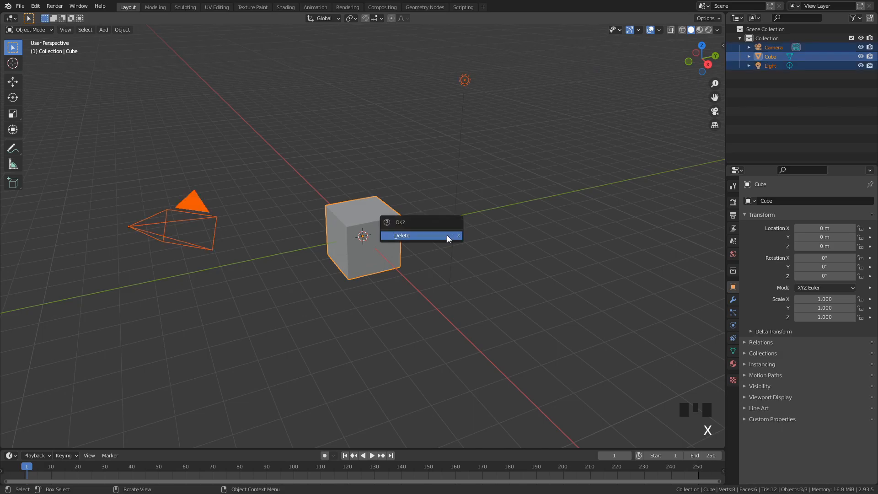
Step: Delete the default objects and add an Ico Sphere with lowered subdivisions
left_click(401, 235)
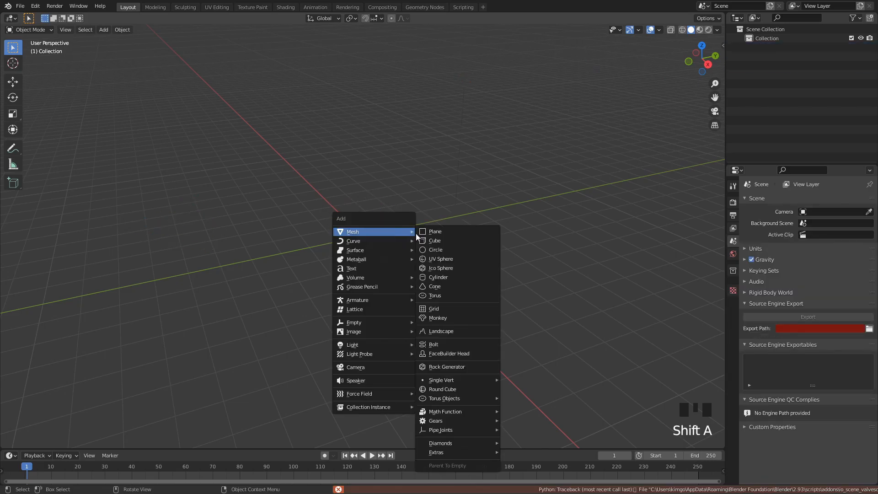
left_click(441, 268)
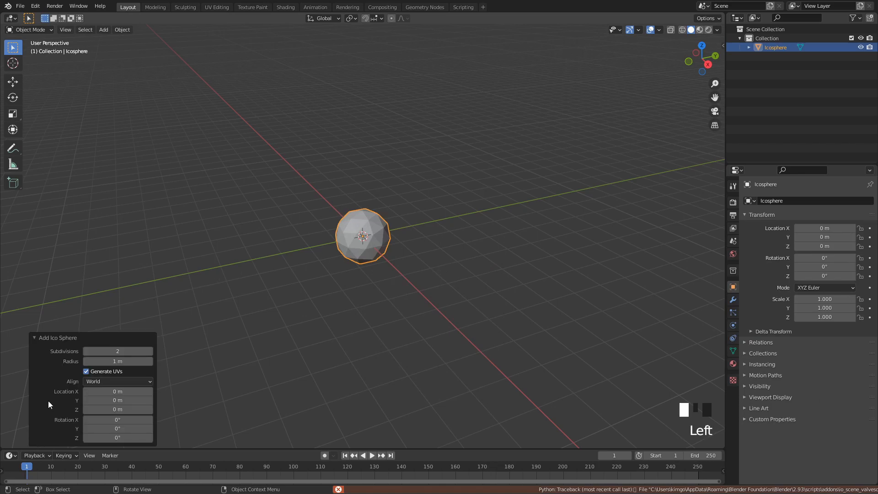
left_click(117, 351)
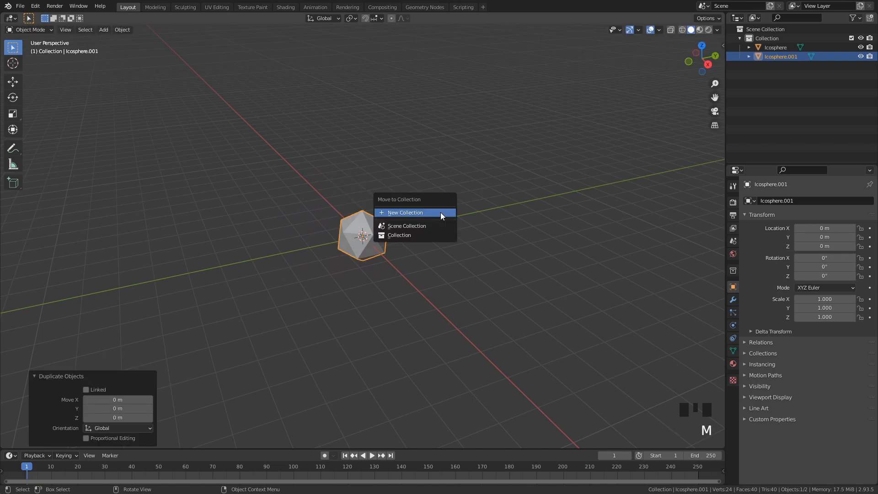
Step: Move the duplicate into new Collection 2, rename it 'FractalInst', and reselect the original
left_click(405, 212)
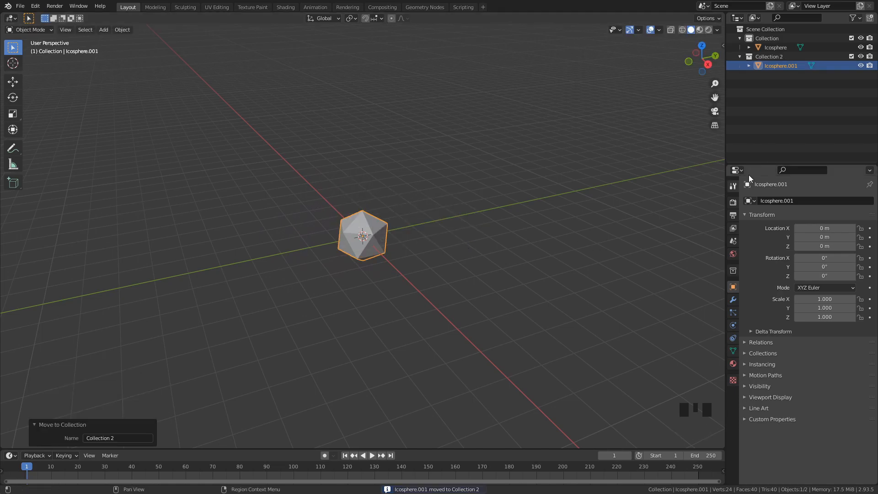
double_click(781, 66)
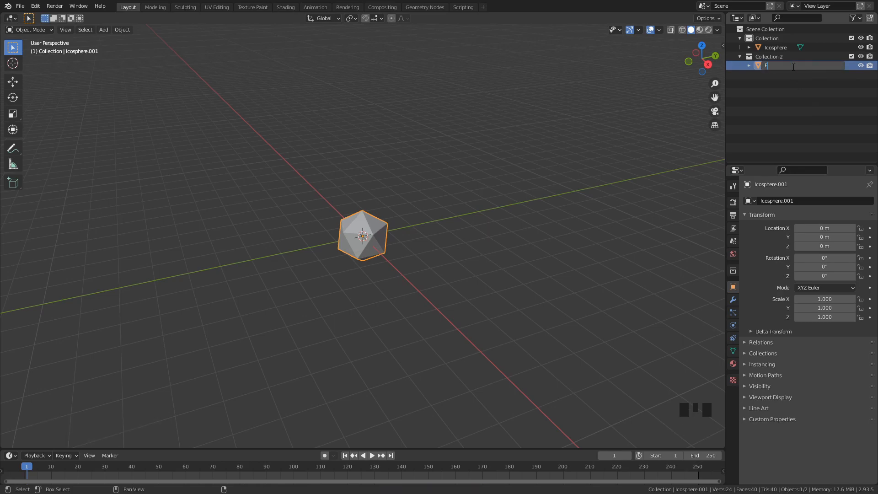
type("FractalInst")
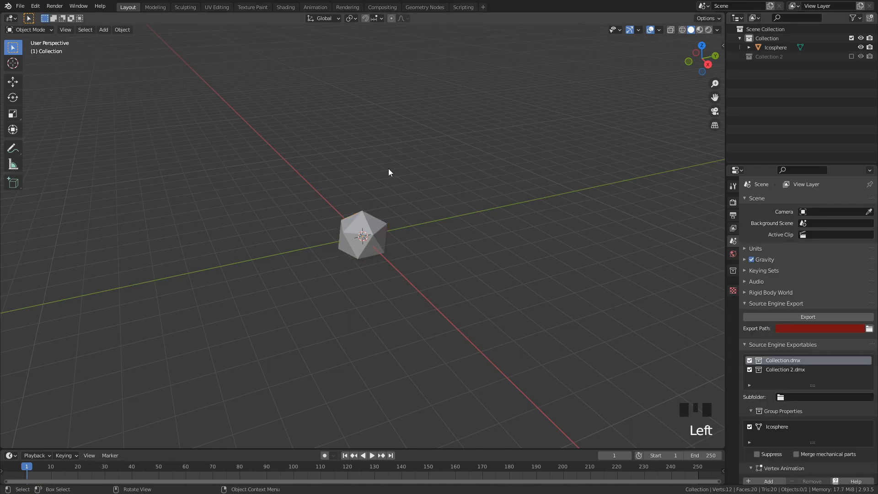
left_click(363, 235)
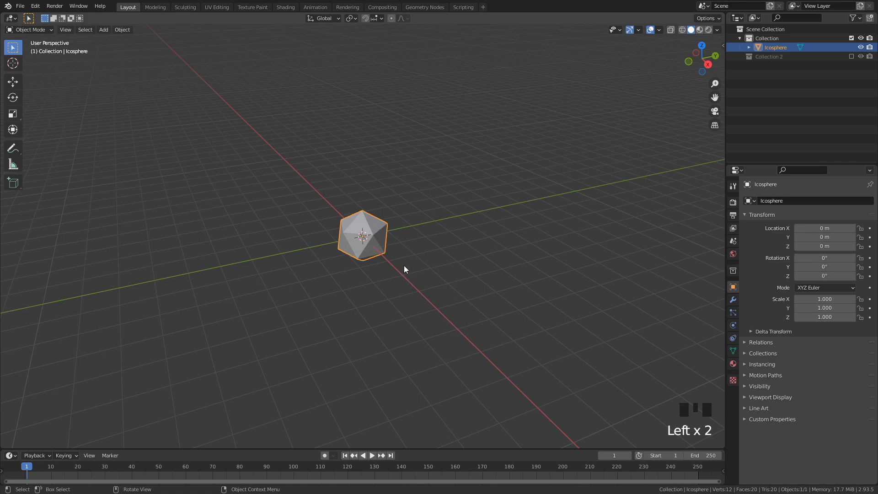
mouse_move(419, 161)
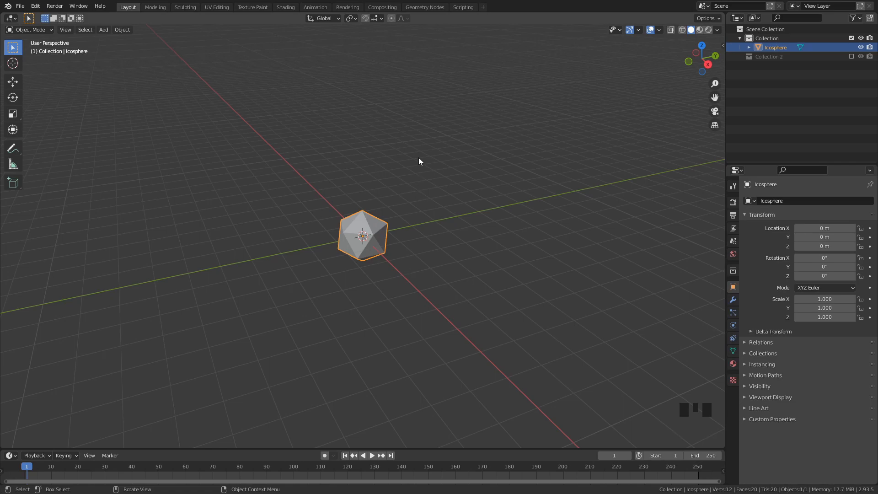
mouse_move(425, 7)
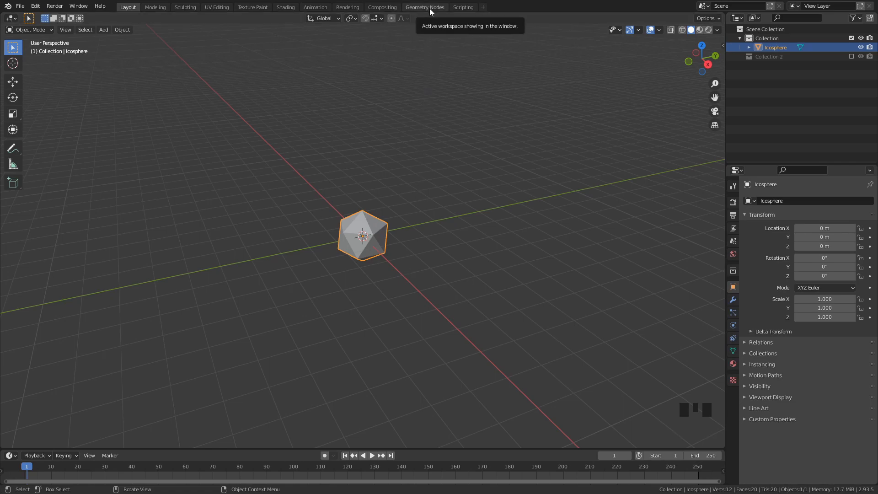
Step: Build a new node tree with a Point Instance node instancing the FractalInst object
left_click(424, 7)
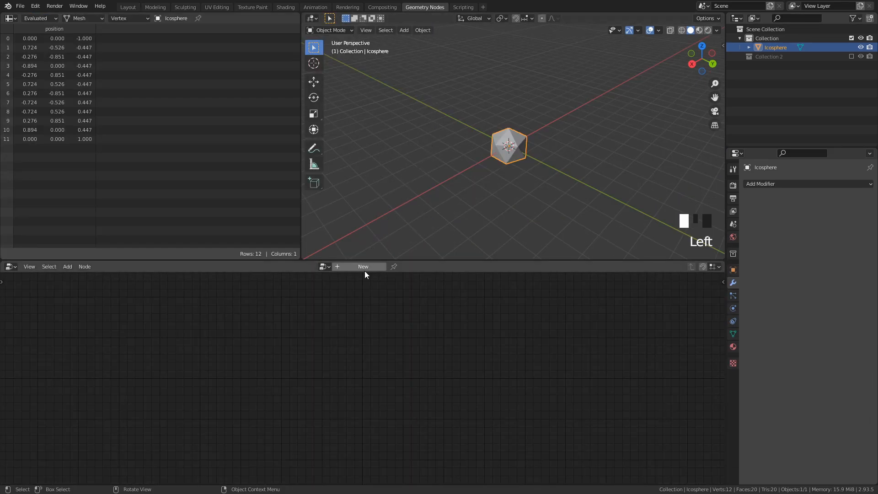
left_click(363, 266)
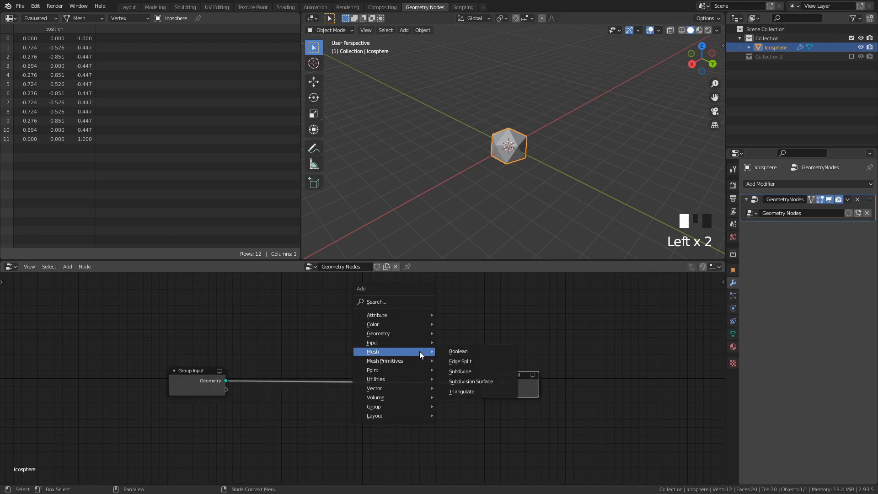
mouse_move(372, 370)
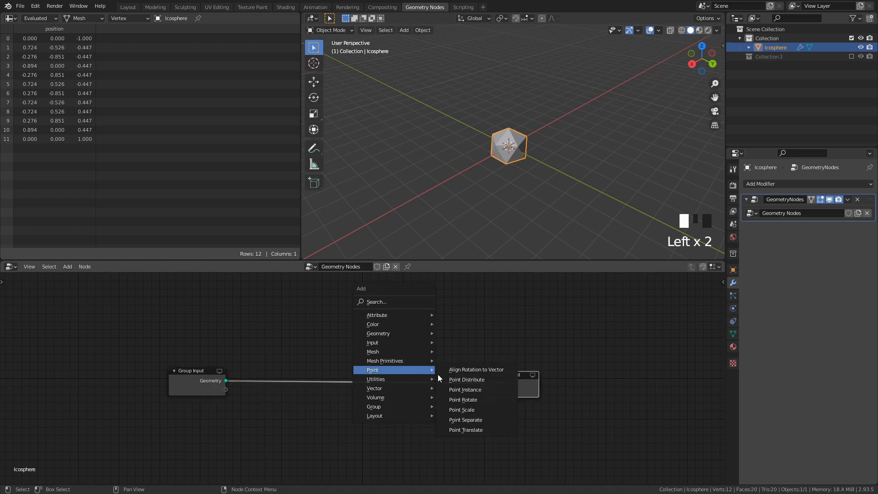
left_click(464, 390)
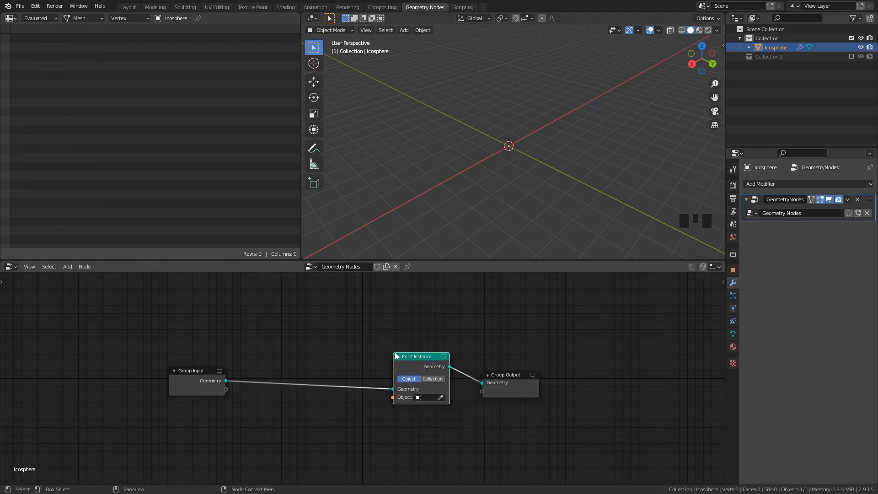
mouse_move(384, 360)
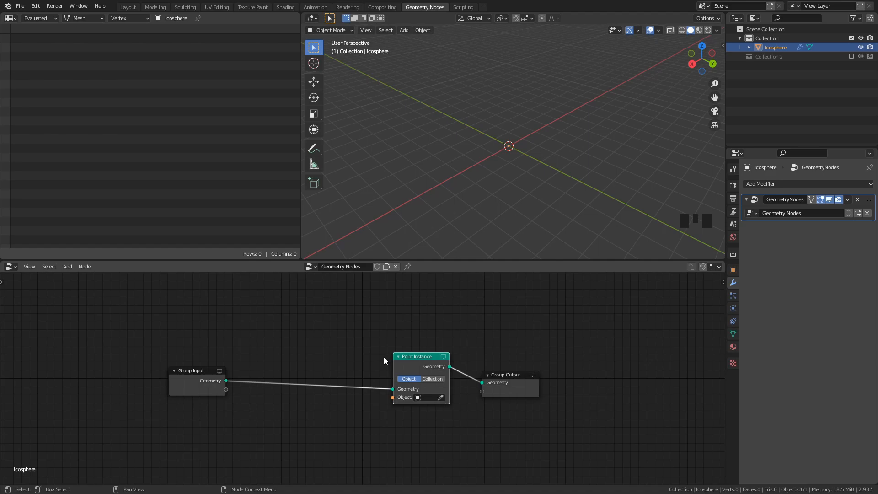
left_click(417, 397)
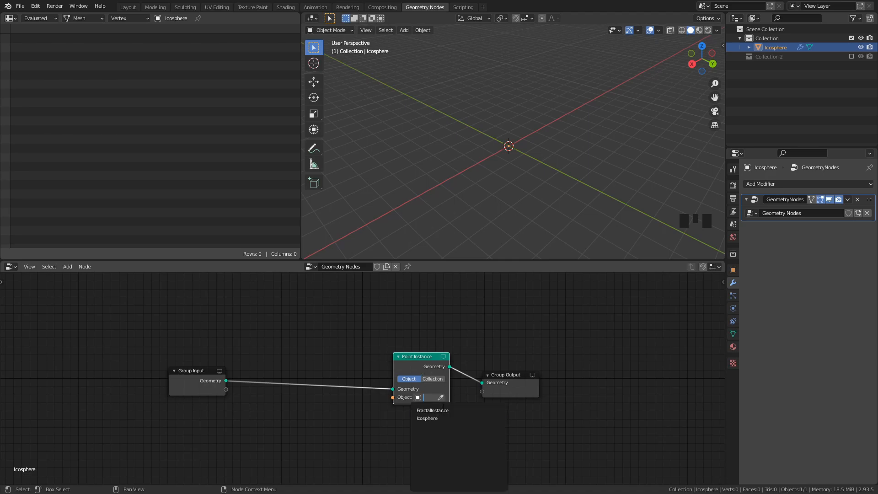
left_click(432, 410)
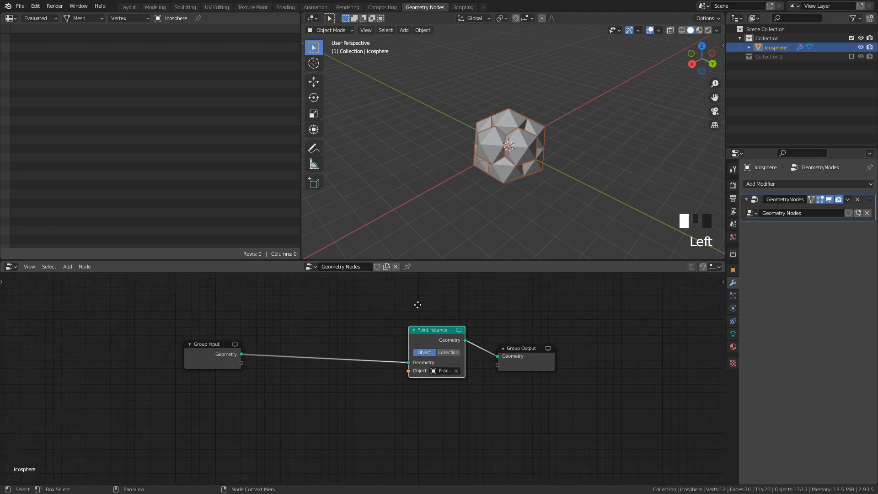
Step: Add a 0.4 Point Scale node and a Join Geometry node merging mesh and instances
left_click(67, 266)
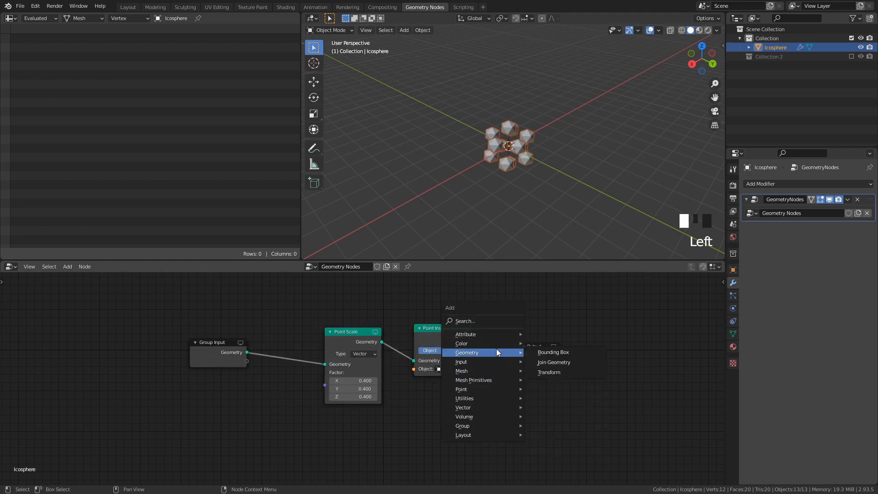
left_click(554, 362)
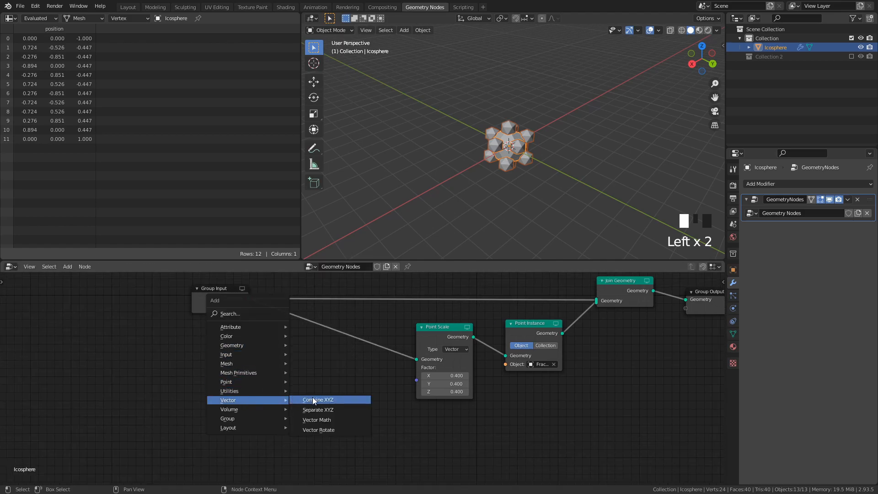
Step: Add a Combine XYZ node and a Math node set to Power
left_click(317, 399)
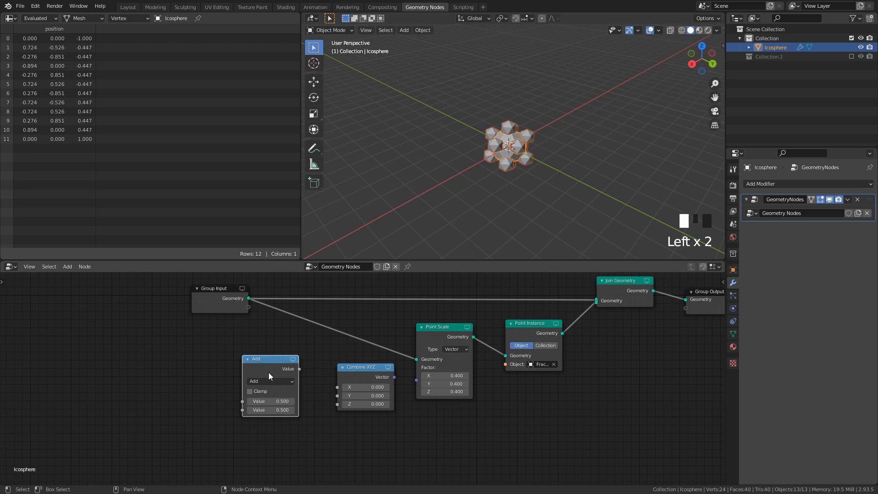
left_click(270, 381)
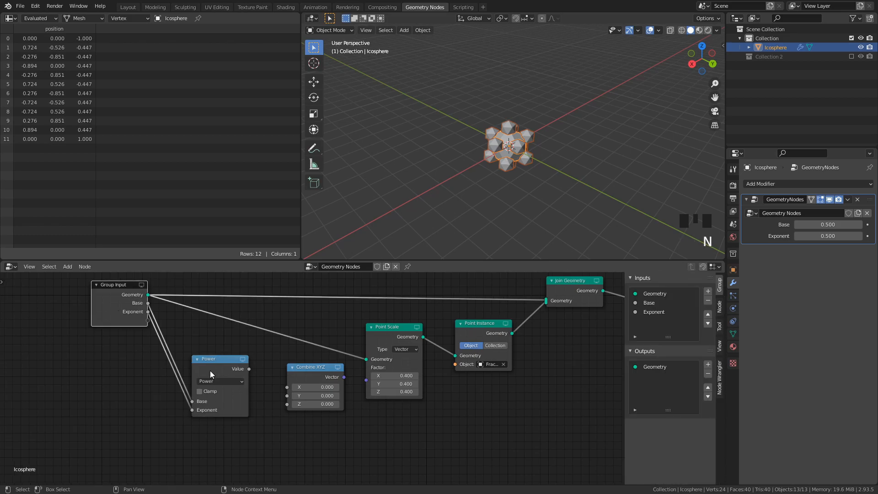
mouse_move(649, 302)
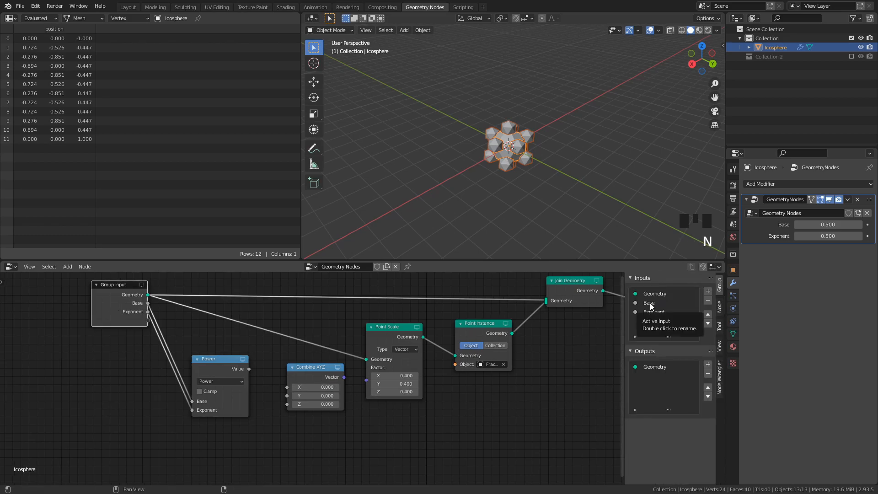
Step: Rename the modifier's Base and Exponent inputs to ScaleFactor and Iteration
double_click(648, 303)
type("ScaleFactor")
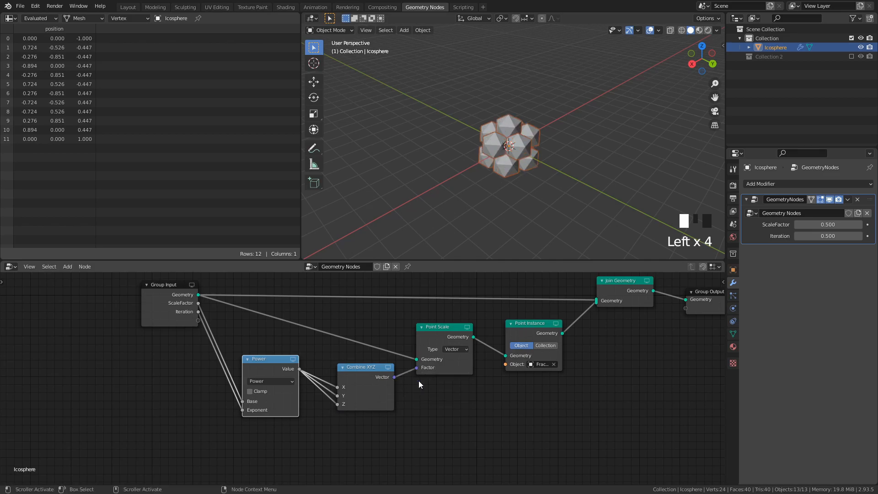
mouse_move(432, 393)
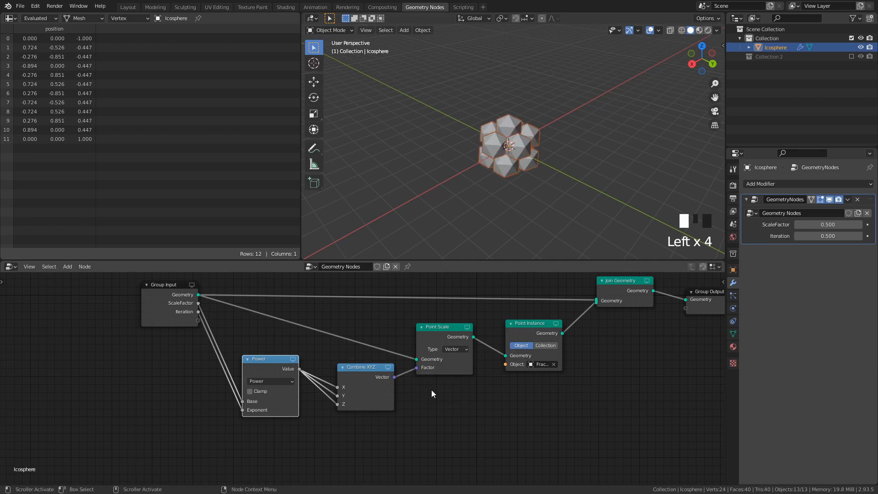
Step: Set ScaleFactor to 0.4 and duplicate the modifier into four copies, Iteration 1 to 4
double_click(828, 224)
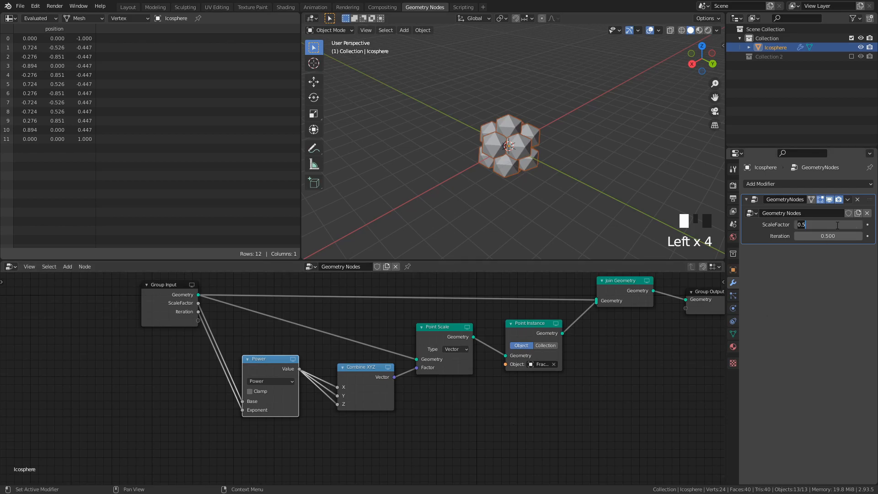
type("0.40")
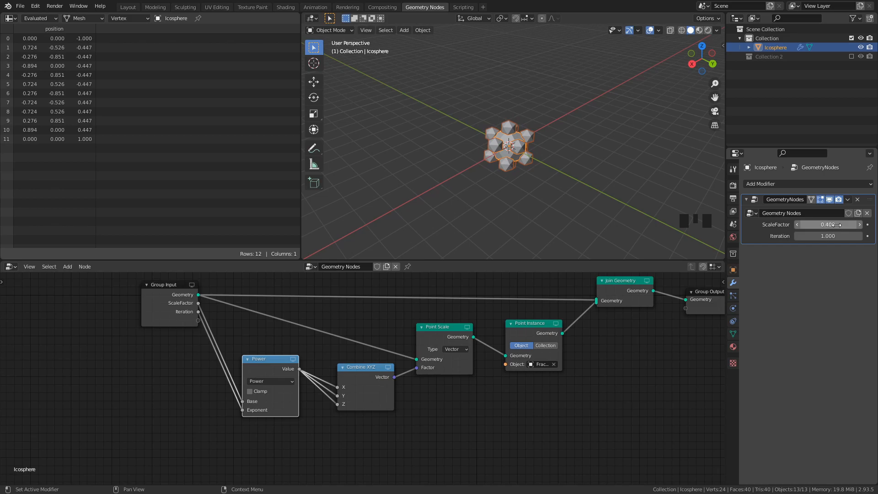
mouse_move(479, 367)
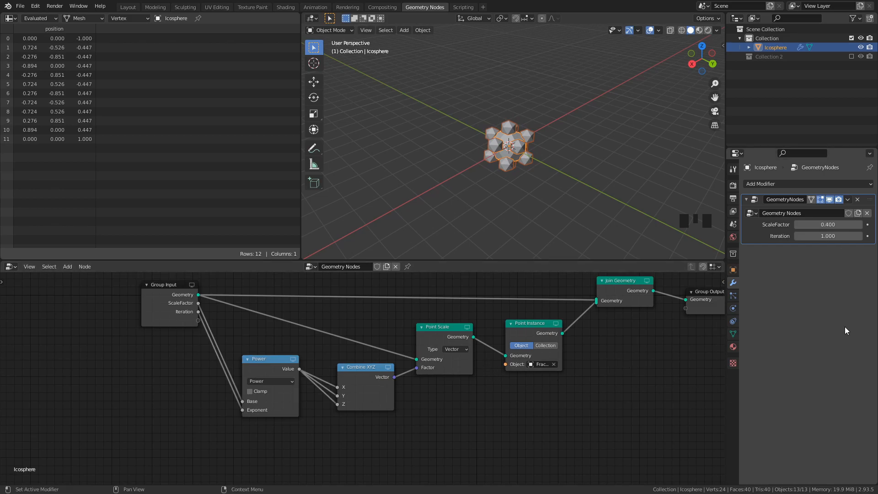
left_click(848, 199)
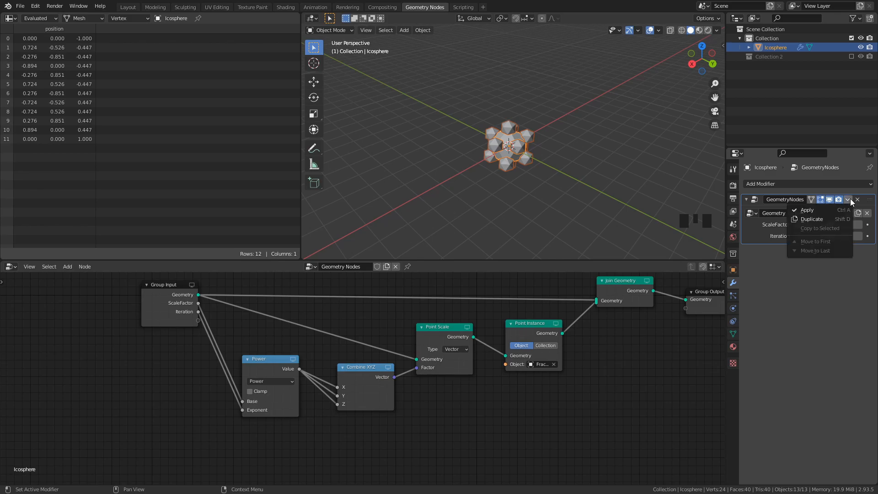
mouse_move(811, 219)
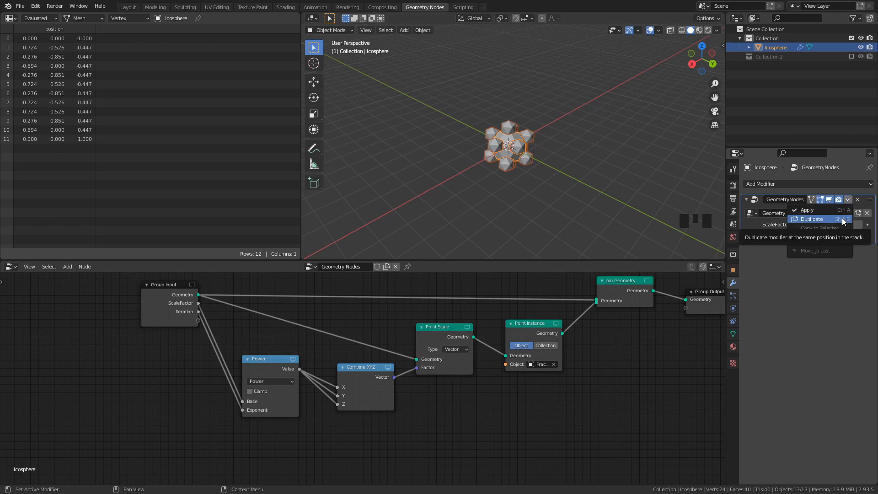
left_click(811, 219)
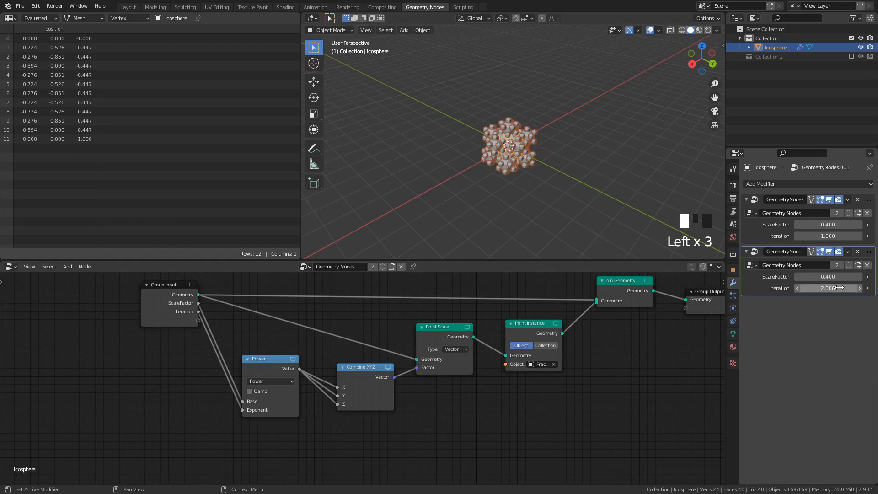
left_click(828, 288)
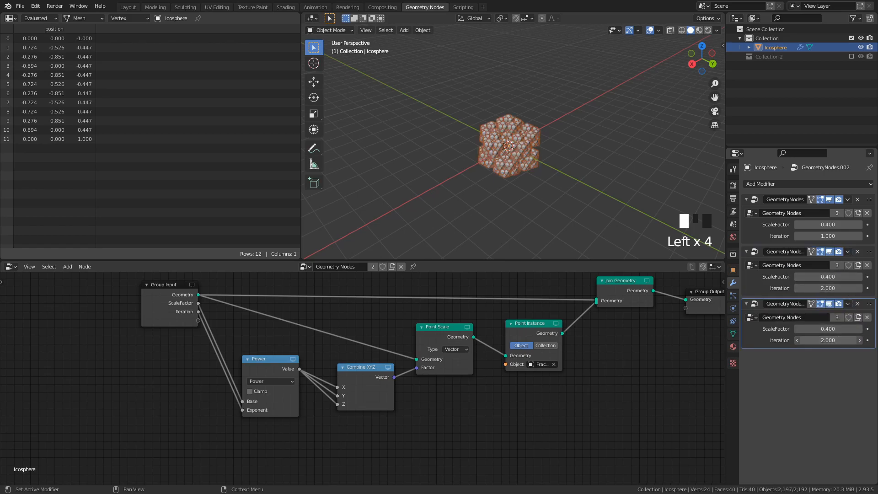
left_click(860, 340)
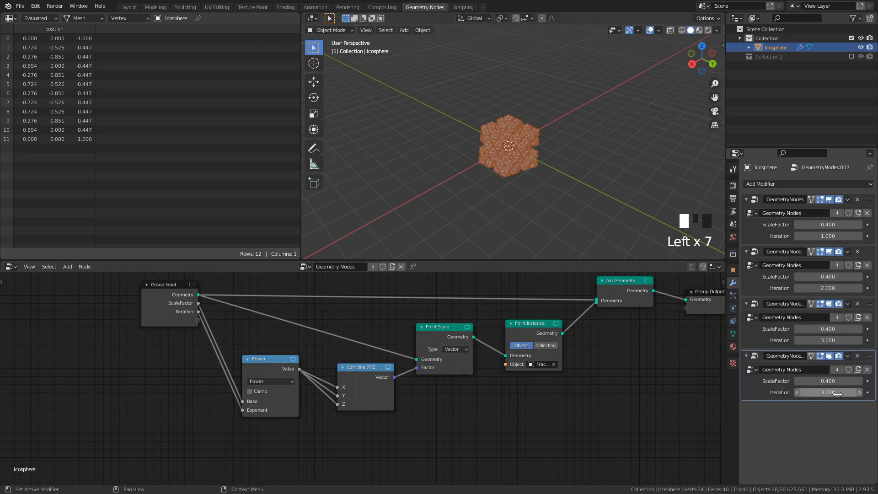
left_click(860, 392)
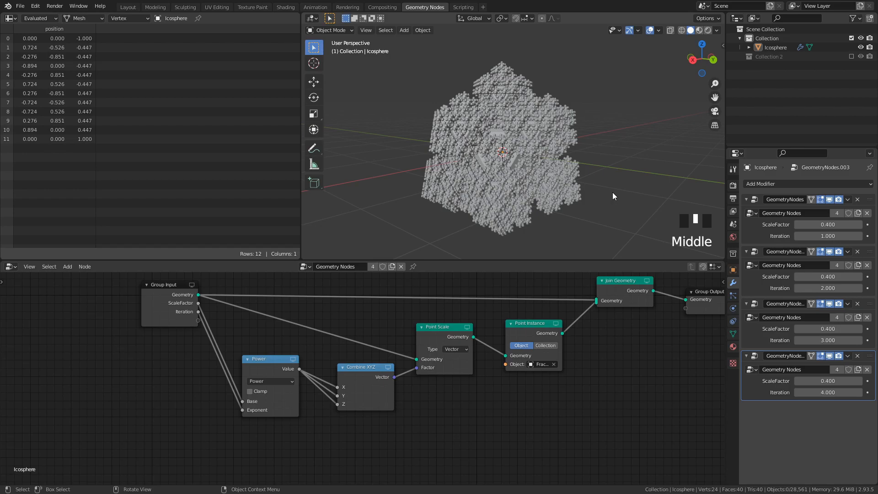
mouse_move(868, 241)
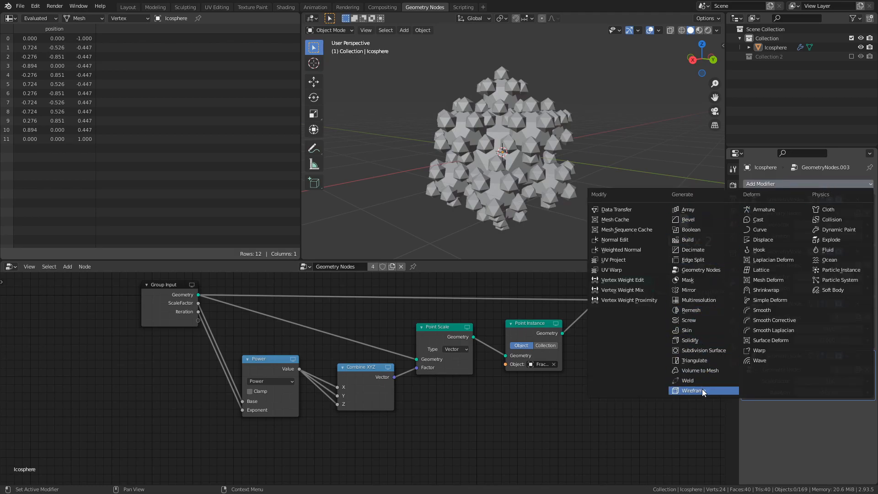
Step: Add a relative 0.06 m Wireframe modifier and view the rendered fractal in Layout
left_click(690, 390)
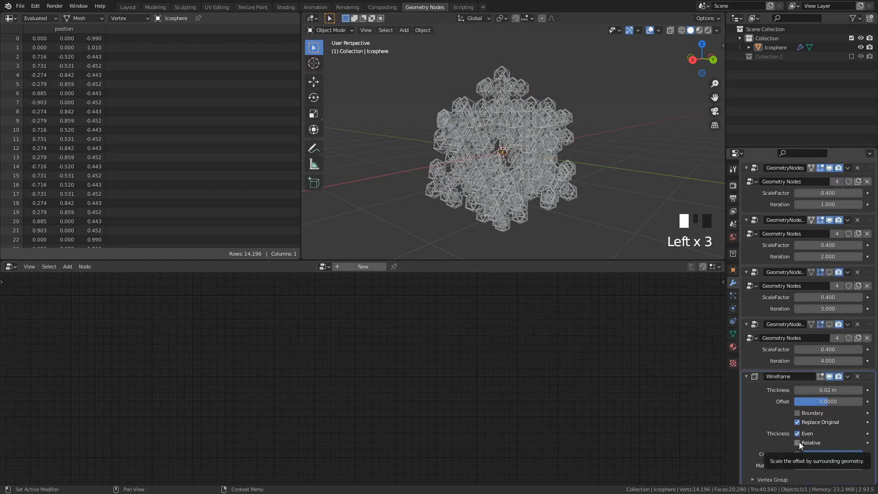
left_click(798, 443)
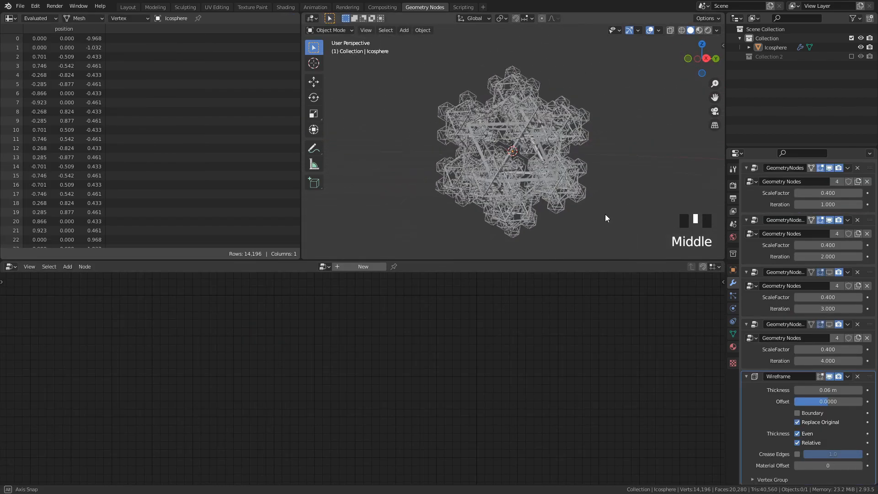
left_click(127, 6)
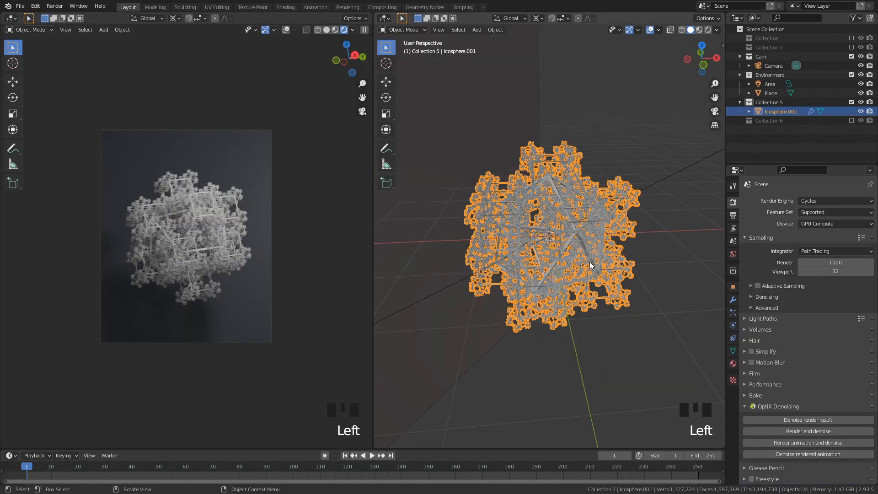